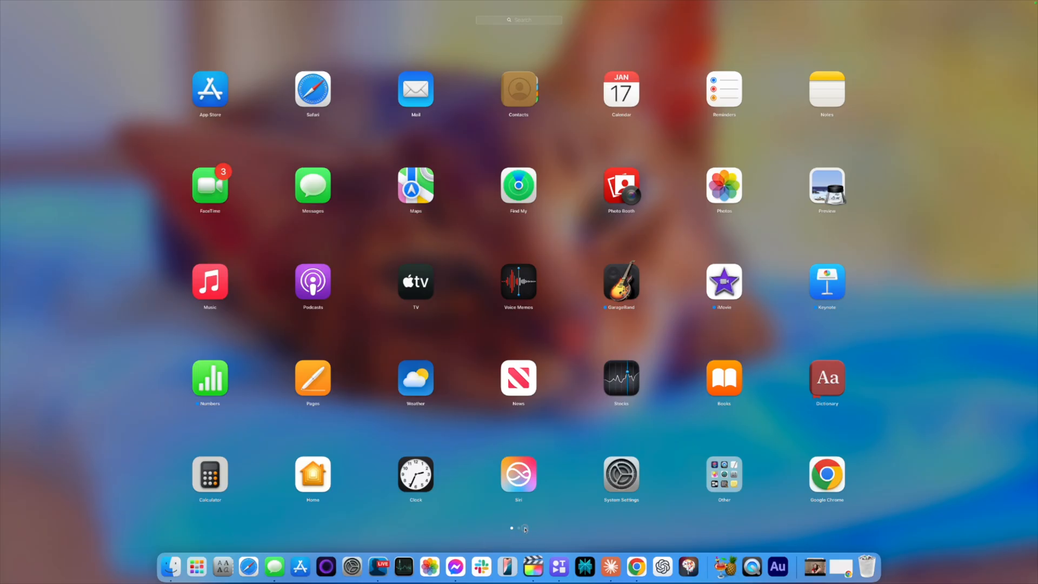
Swipe to Launchpad's second page of apps where Tella sits.
{"action": "scroll", "scroll_direction": "left", "scroll_amount": 3}
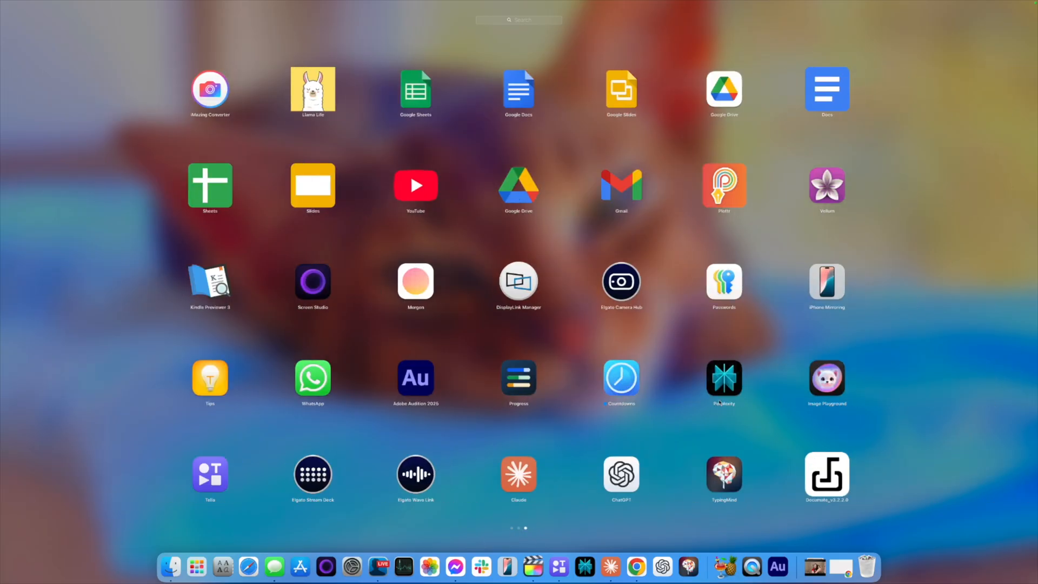
{"action": "mouse_move", "coordinate": [533, 566]}
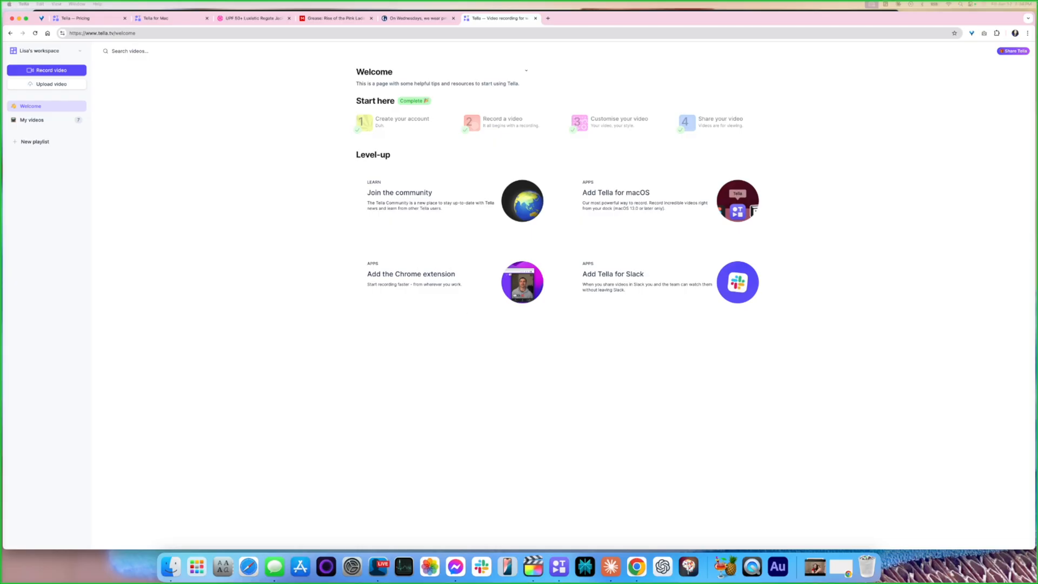
Start a new Tella recording with the Final Cut Pro window as the screen source.
{"action": "left_click", "coordinate": [47, 70]}
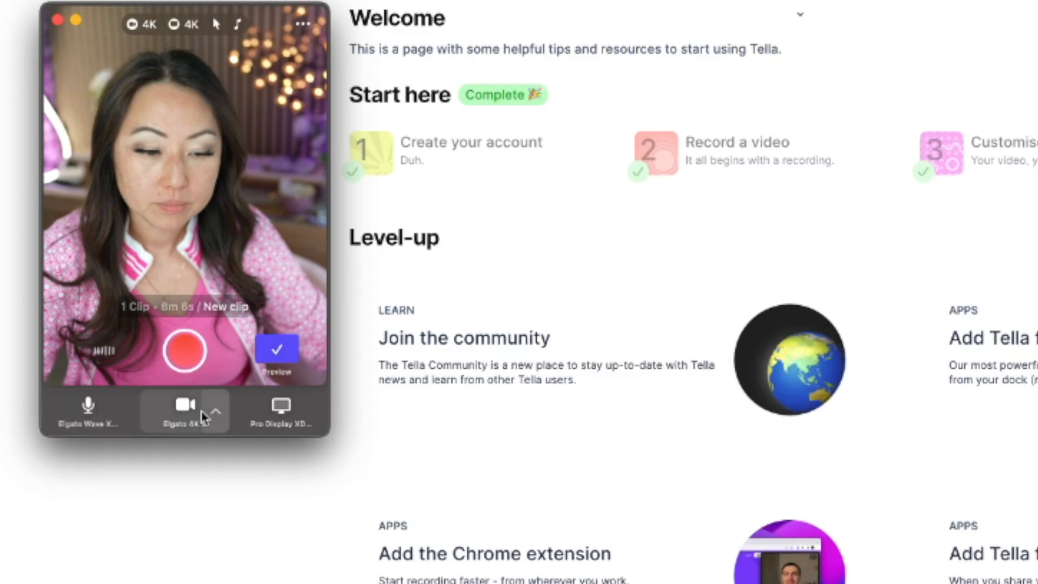
{"action": "mouse_move", "coordinate": [343, 518]}
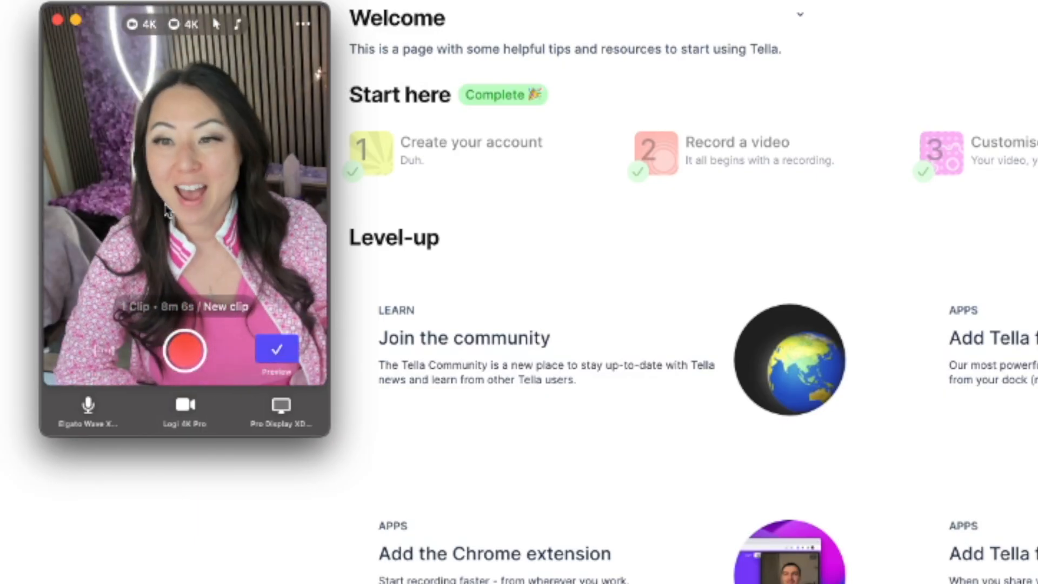
{"action": "left_click", "coordinate": [281, 405]}
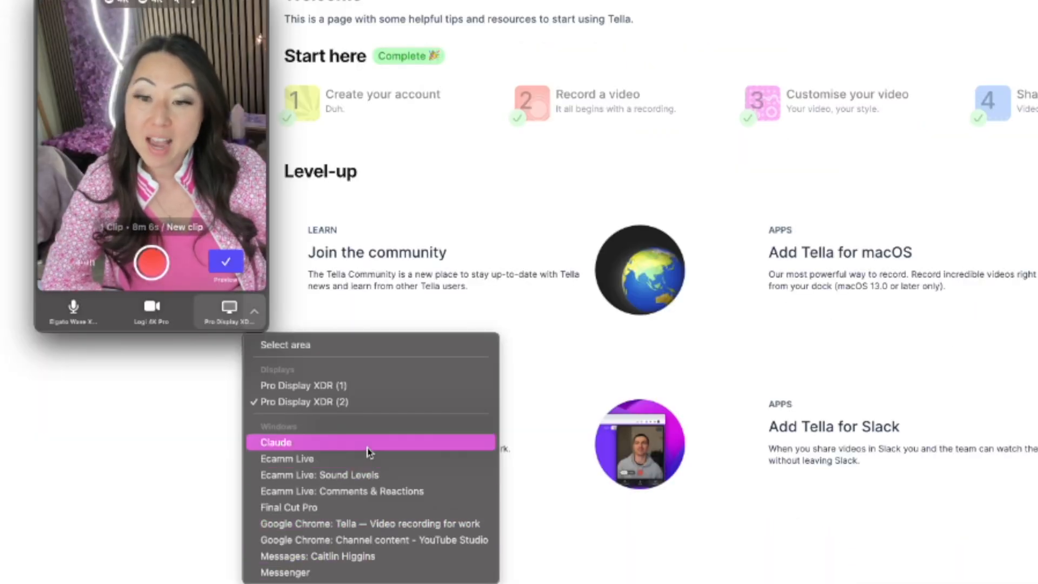
{"action": "mouse_move", "coordinate": [342, 507]}
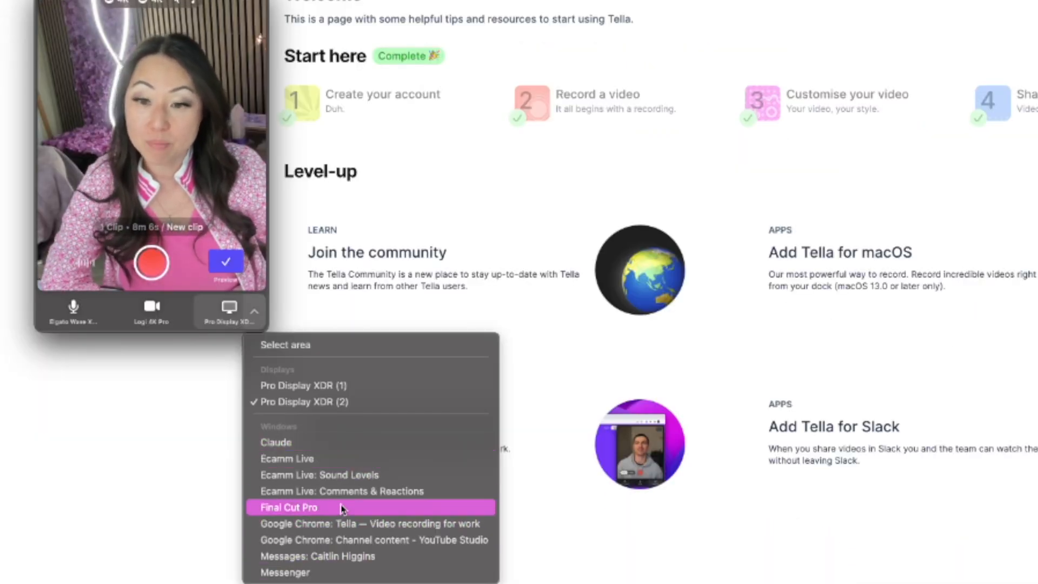
{"action": "left_click", "coordinate": [287, 507]}
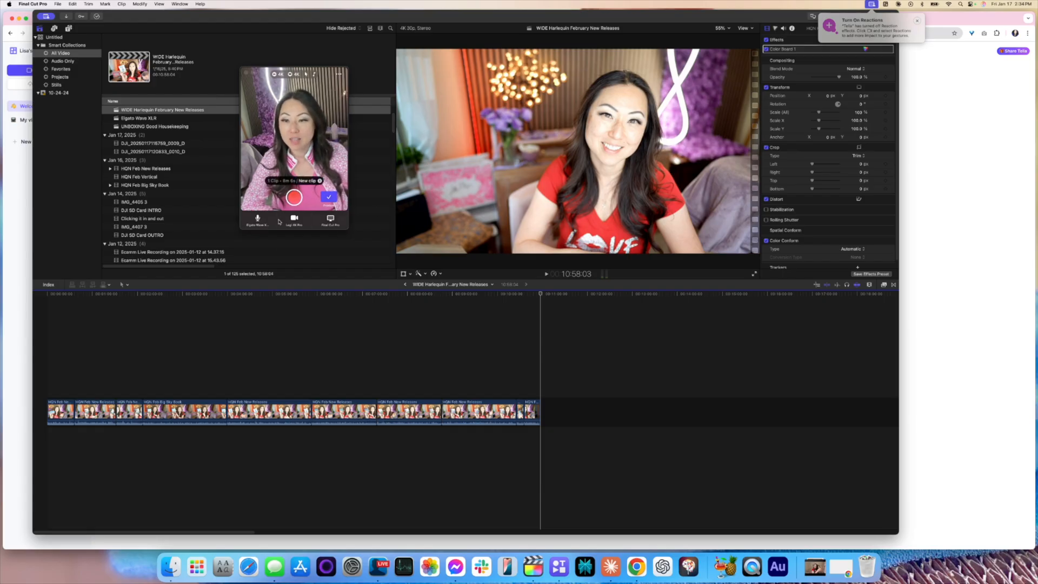
Record the screen-and-camera clip that will open in the web editor.
{"action": "left_click", "coordinate": [295, 197]}
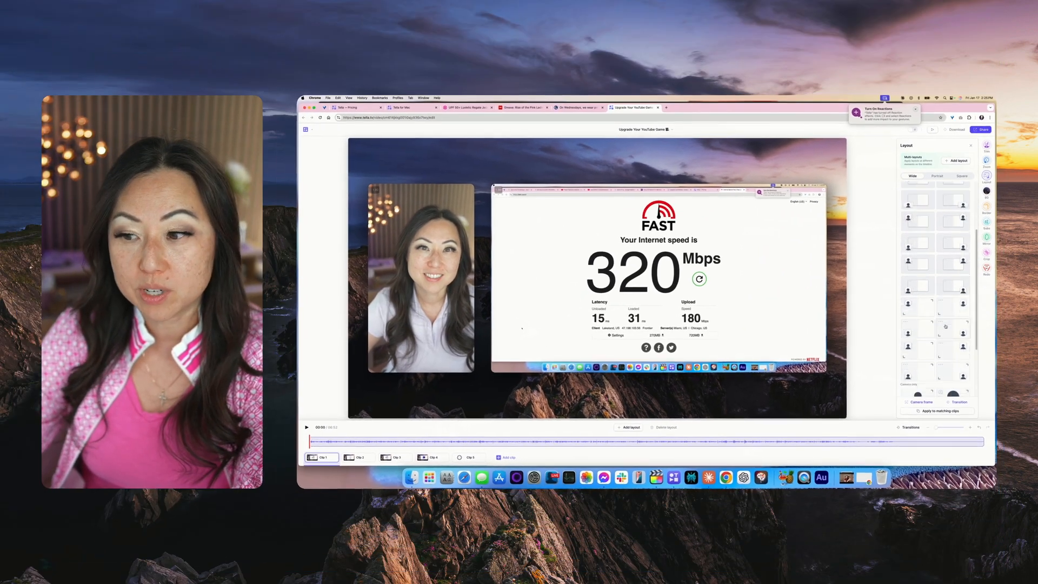
Preview camera-only layouts, keep screen with camera beside it, and return to the workspace home.
{"action": "left_click", "coordinate": [918, 350]}
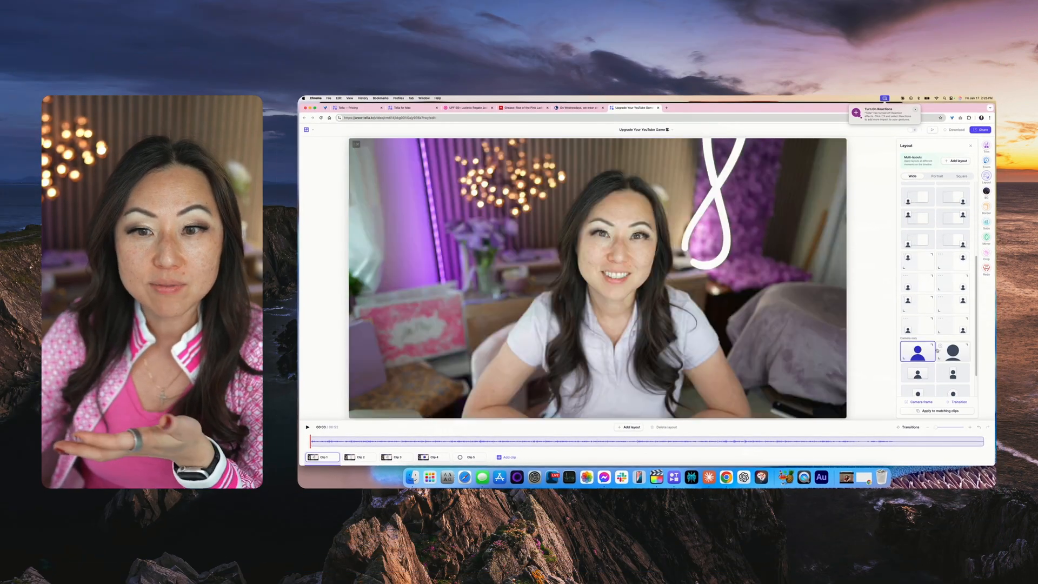
{"action": "left_click", "coordinate": [952, 350]}
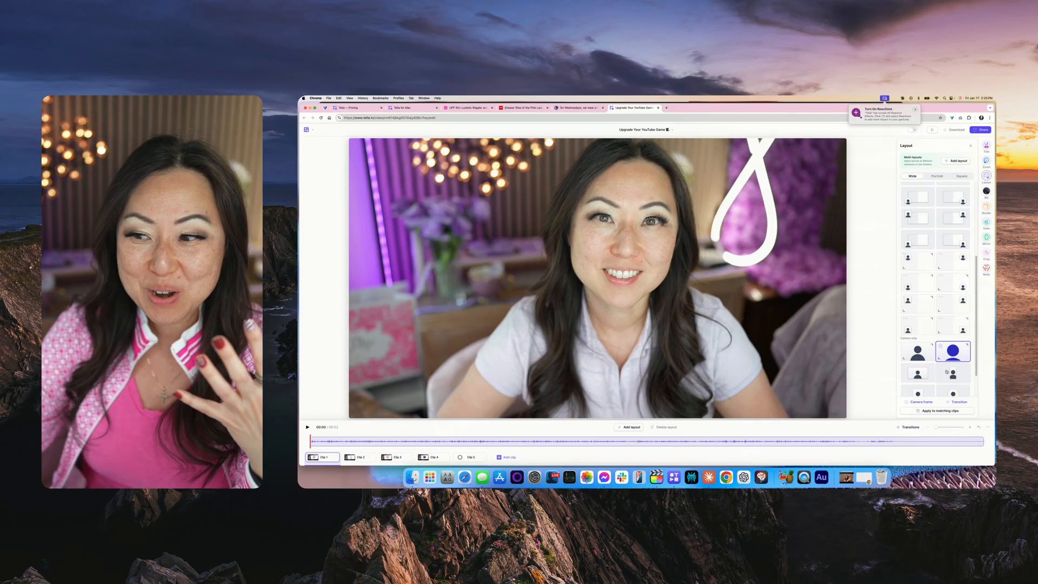
{"action": "left_click", "coordinate": [917, 373]}
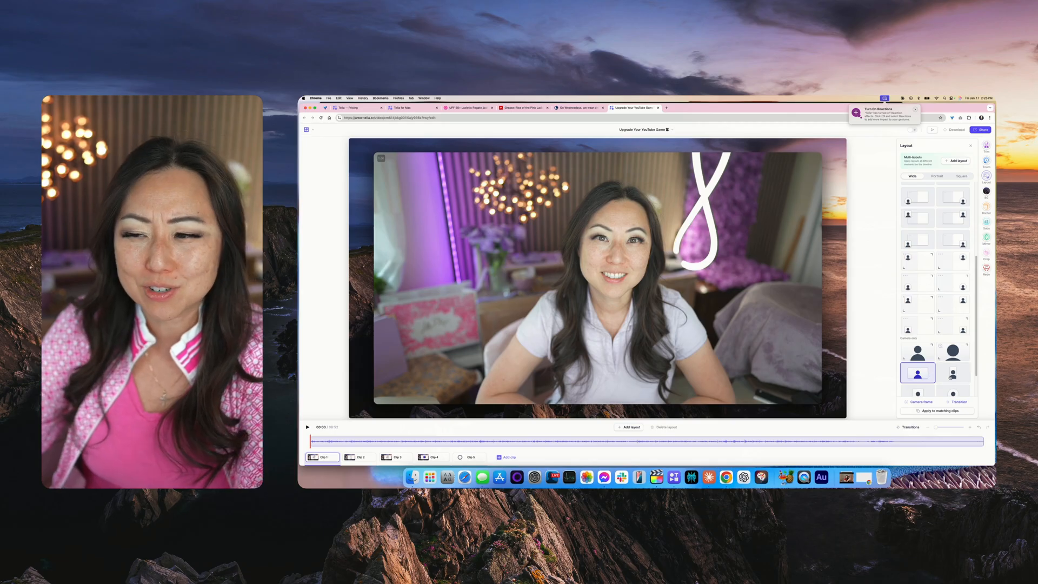
{"action": "left_click", "coordinate": [952, 373]}
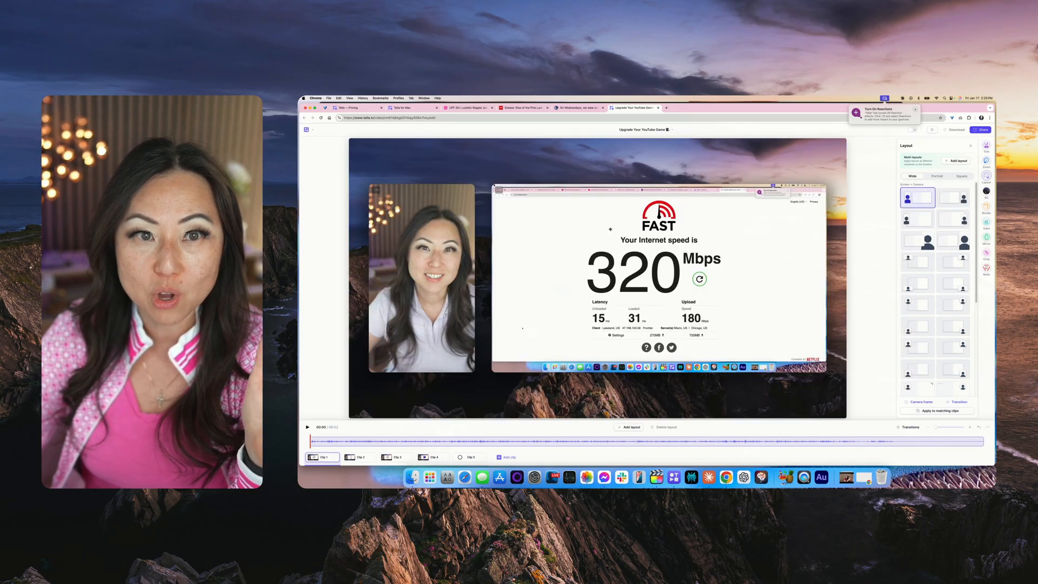
{"action": "left_click", "coordinate": [305, 129]}
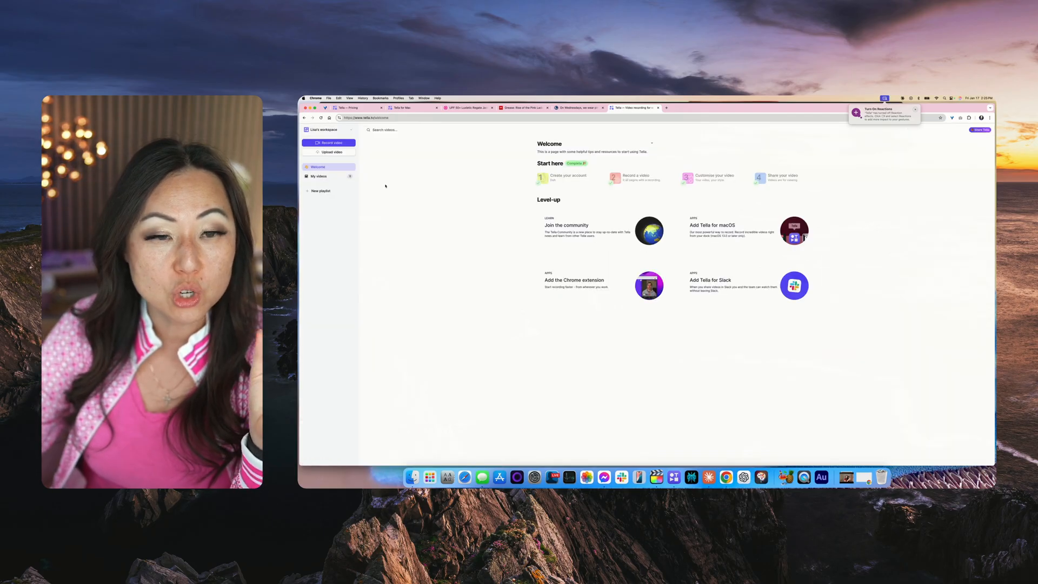
Delete Disappointing AI Summit, Desk Cards and Trends for Planner Creators from My videos.
{"action": "left_click", "coordinate": [318, 177]}
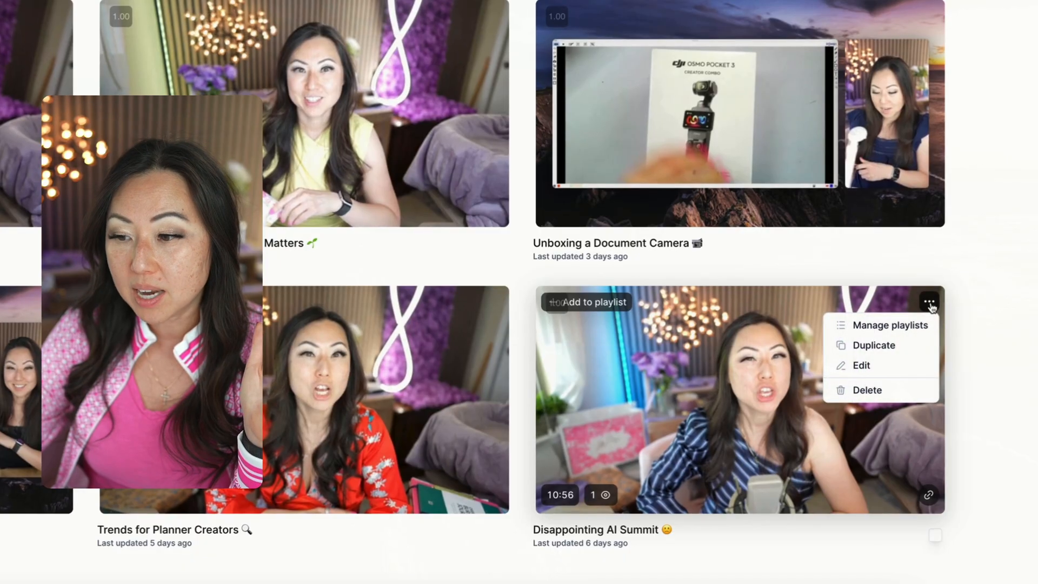
{"action": "left_click", "coordinate": [866, 391]}
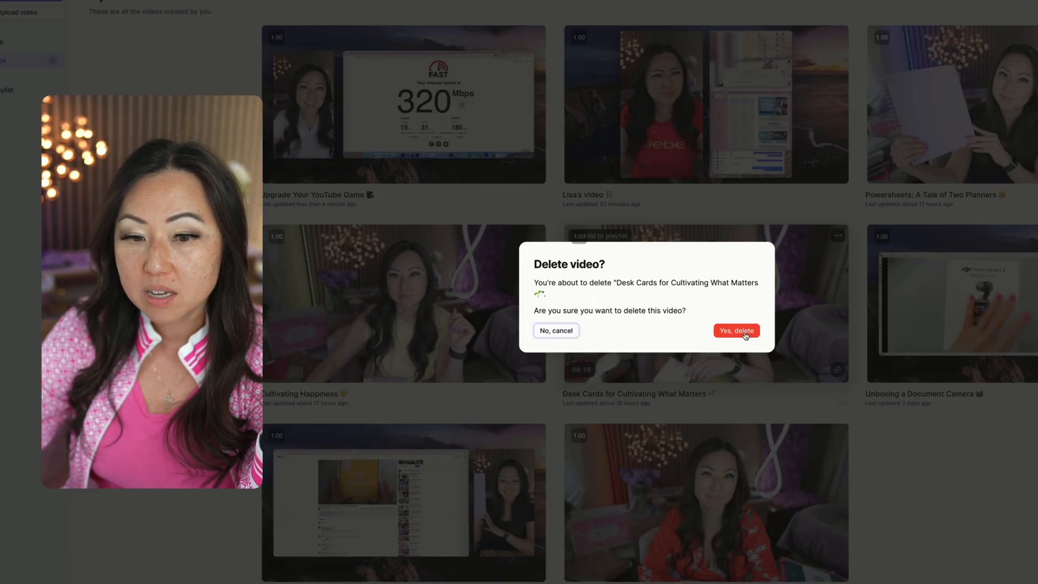
{"action": "left_click", "coordinate": [736, 330]}
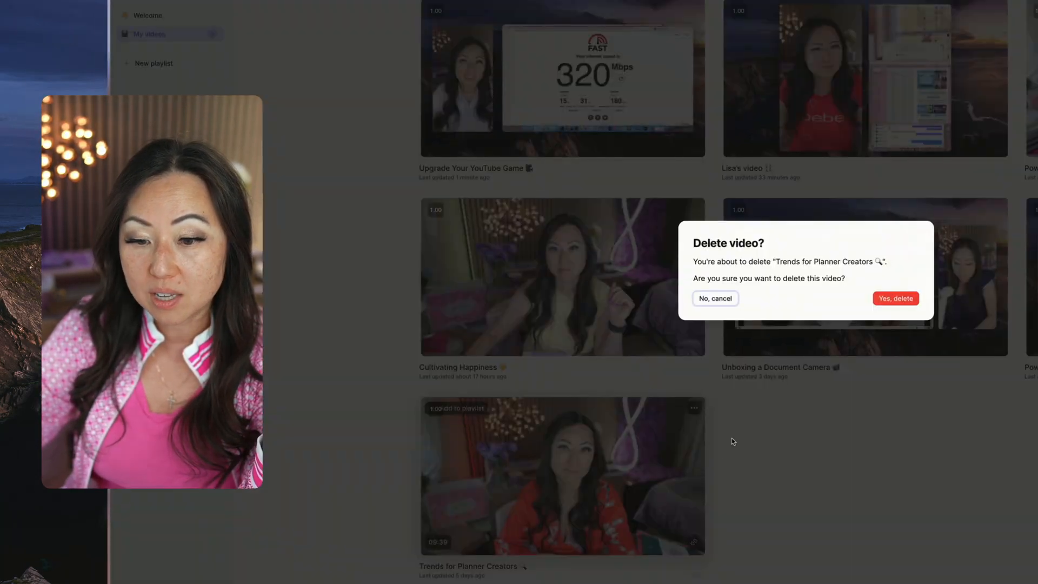
{"action": "left_click", "coordinate": [715, 298]}
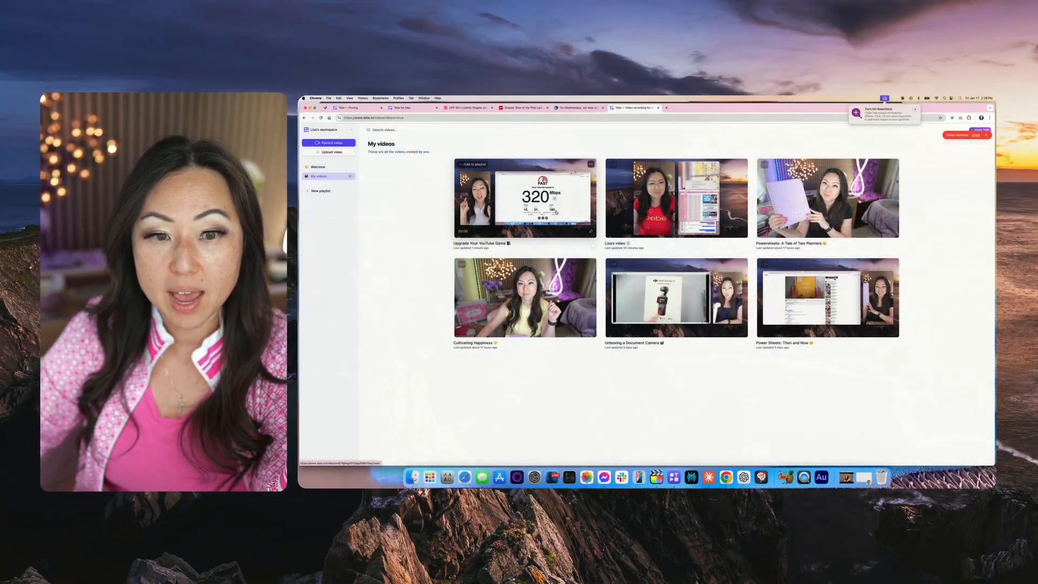
Reopen Upgrade Your YouTube Game and choose the Screen + Camera layout with camera on the left.
{"action": "left_click", "coordinate": [526, 199]}
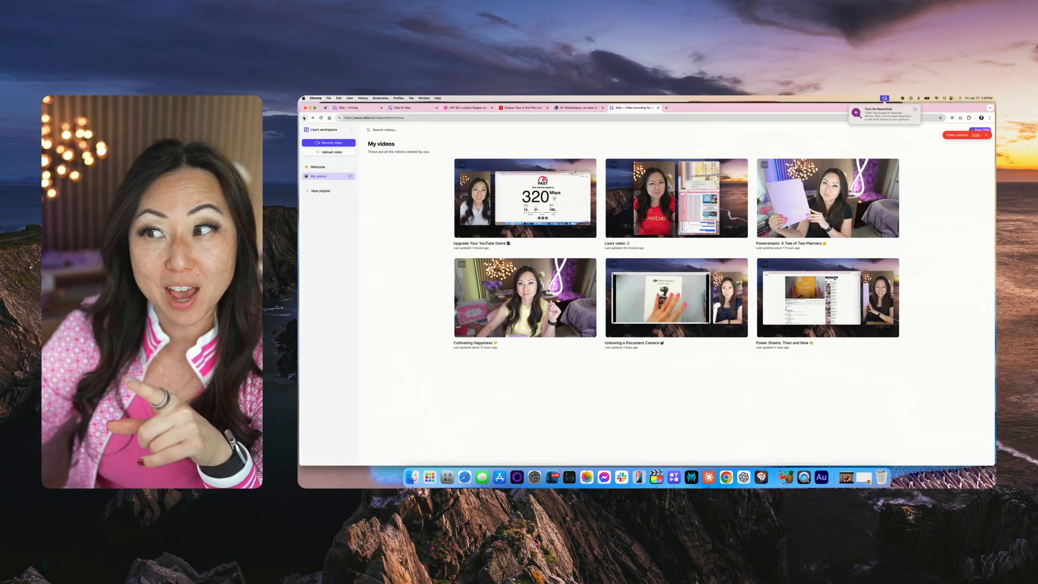
{"action": "left_click", "coordinate": [779, 58]}
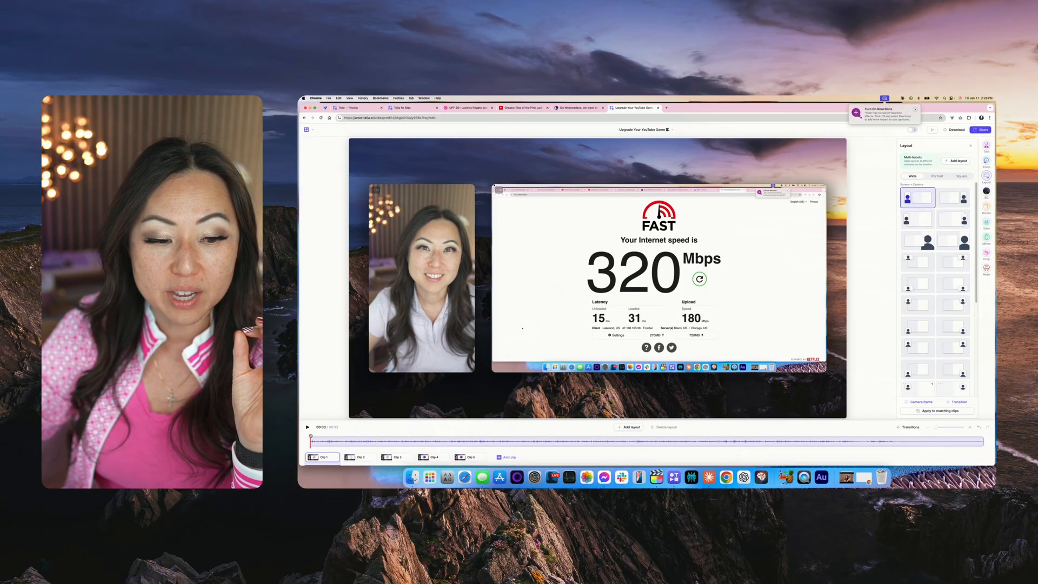
{"action": "scroll", "scroll_direction": "down", "scroll_amount": 3}
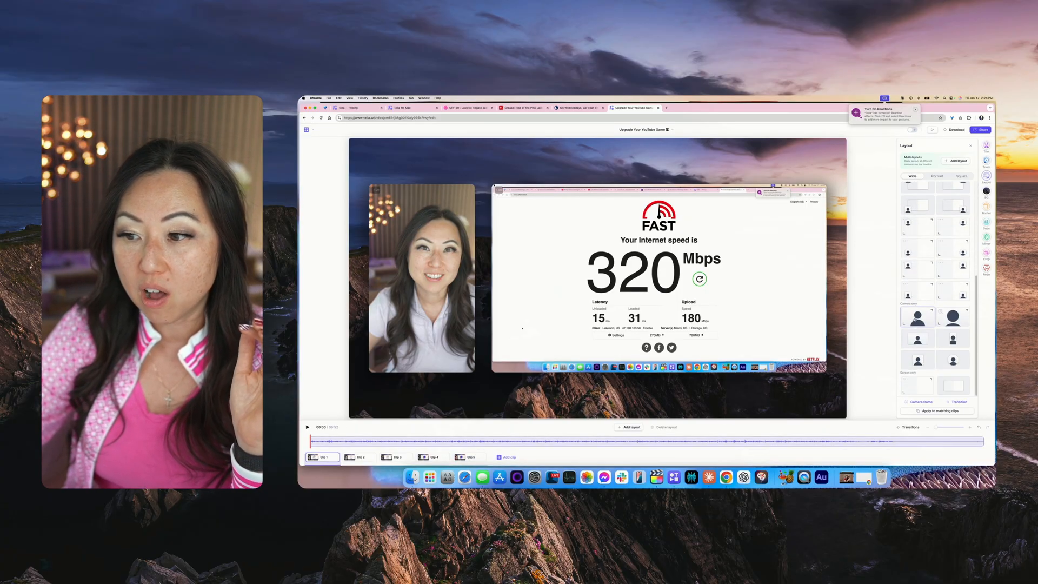
{"action": "left_click", "coordinate": [918, 317]}
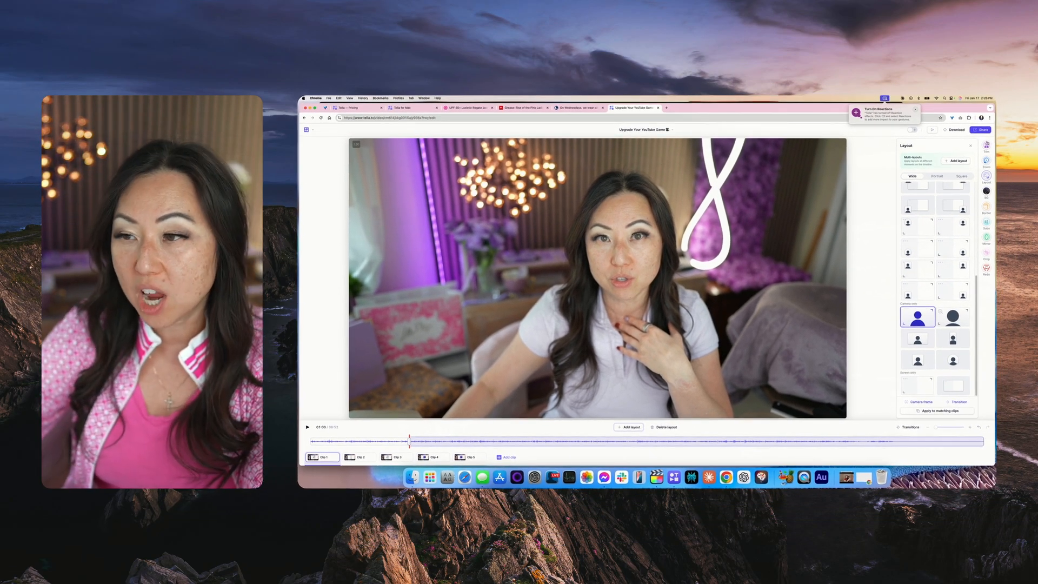
{"action": "left_click", "coordinate": [917, 197]}
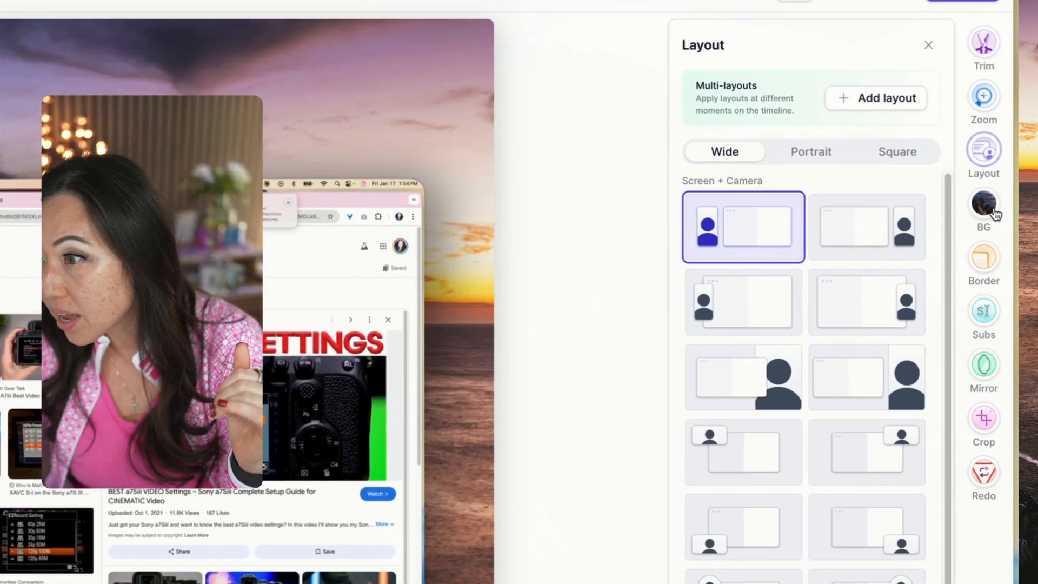
Preview background images and apply the orange Unsplash sunset behind the screen and camera.
{"action": "left_click", "coordinate": [984, 205]}
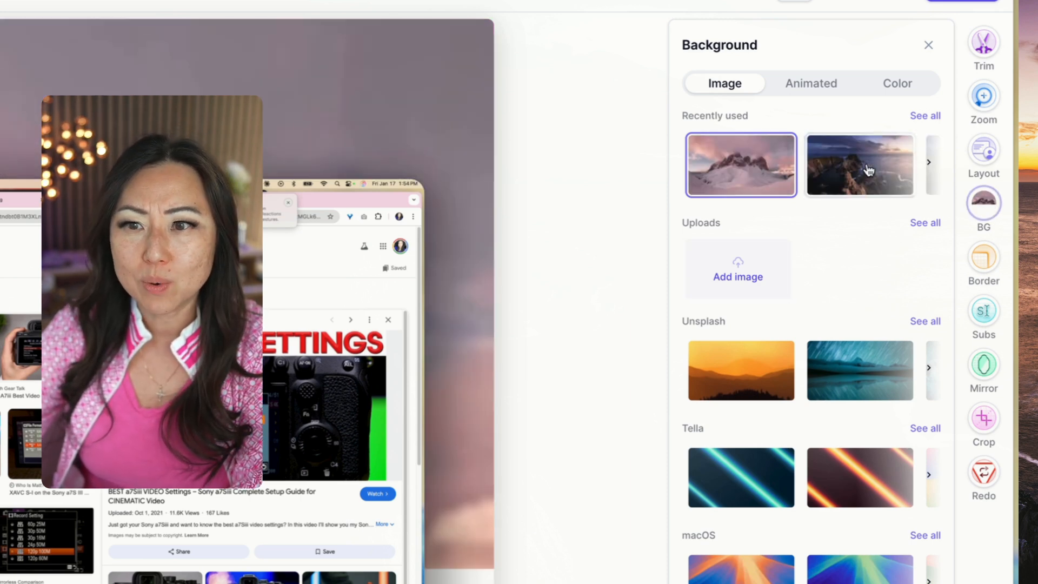
{"action": "left_click", "coordinate": [741, 370]}
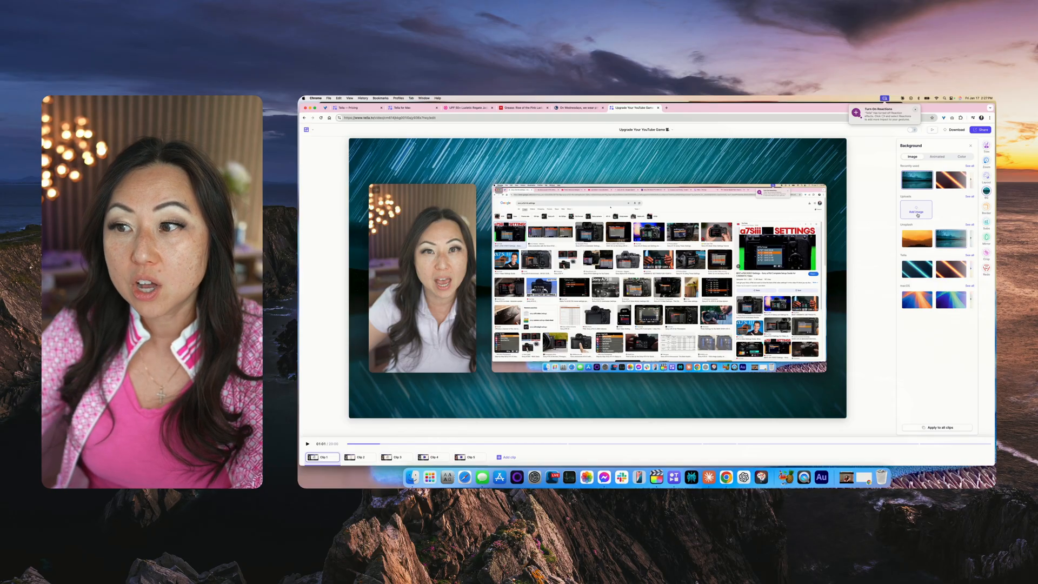
{"action": "left_click", "coordinate": [915, 209]}
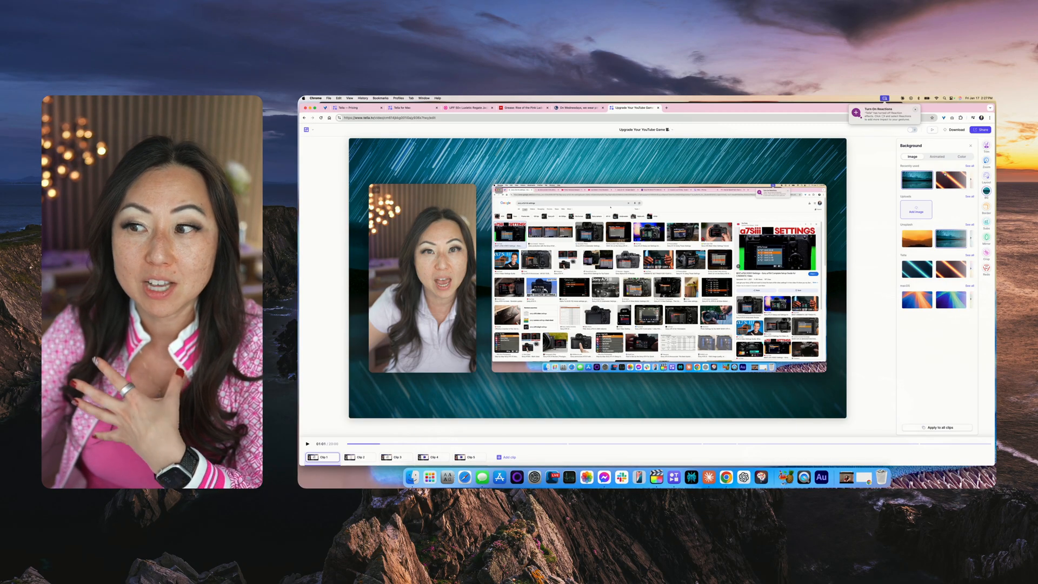
{"action": "left_click", "coordinate": [954, 181]}
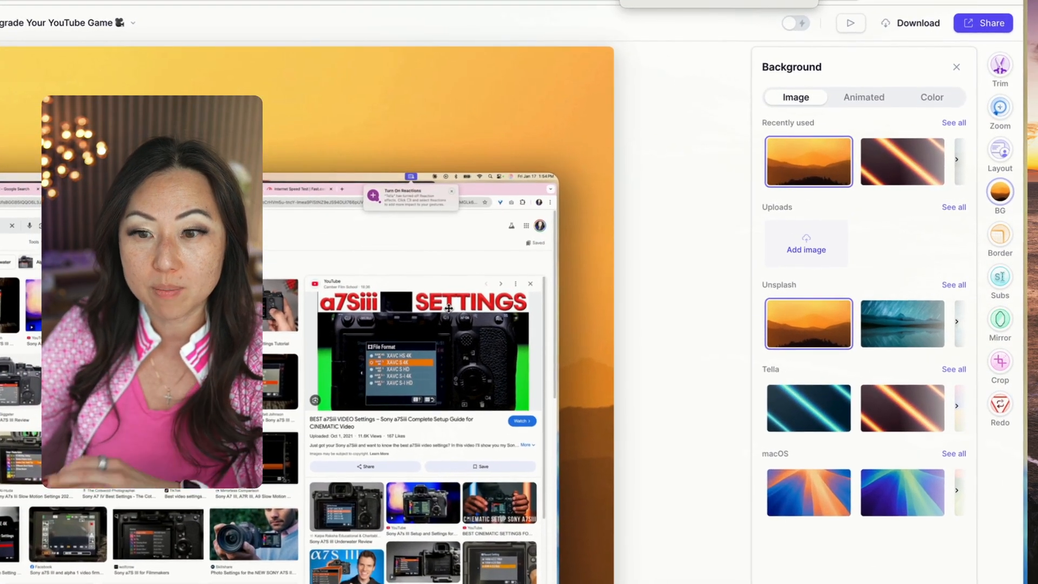
Add a 350% zoom targeting the a7Siii SETTINGS search result.
{"action": "left_click", "coordinate": [1000, 109]}
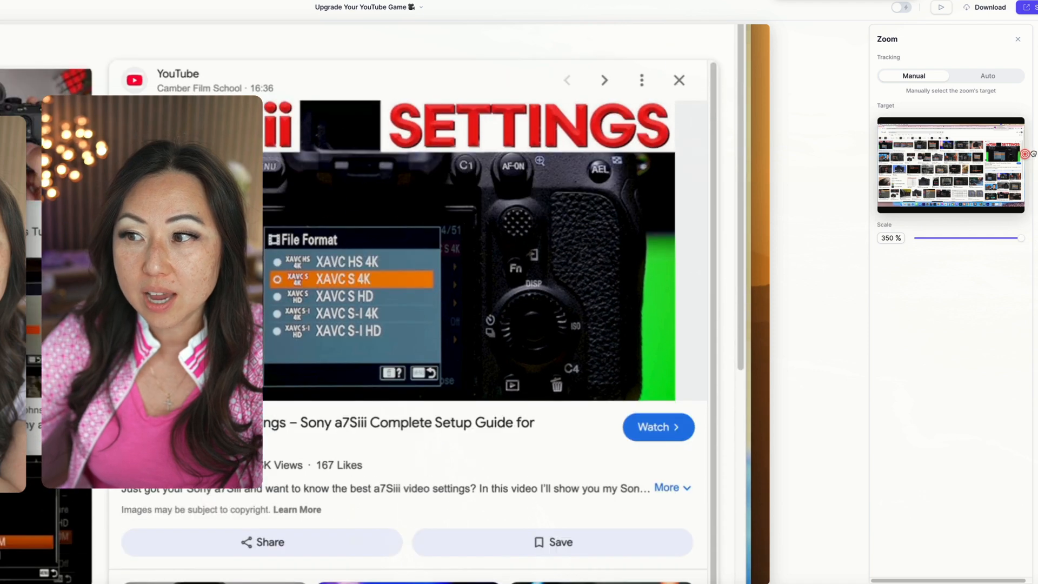
{"action": "left_click", "coordinate": [553, 542]}
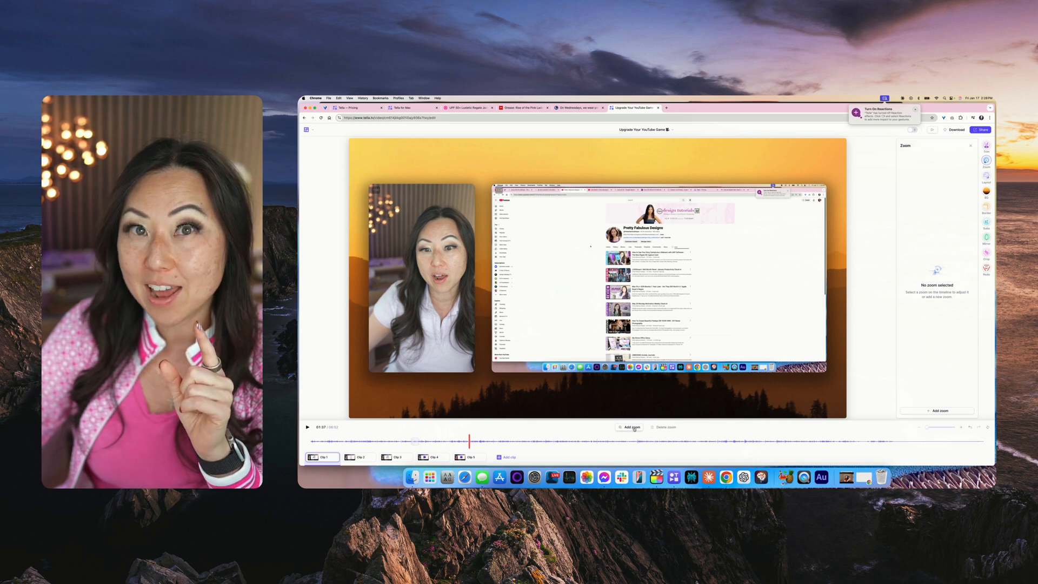
Add a zoom on the YouTube channel video list and reach the Trim options.
{"action": "left_click", "coordinate": [630, 427]}
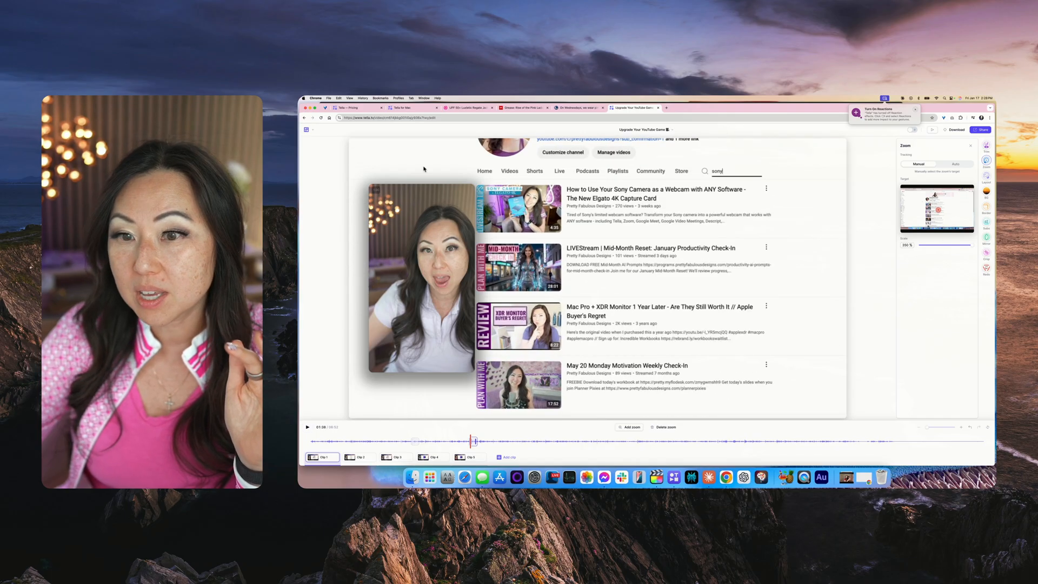
{"action": "scroll", "scroll_direction": "down", "scroll_amount": 3}
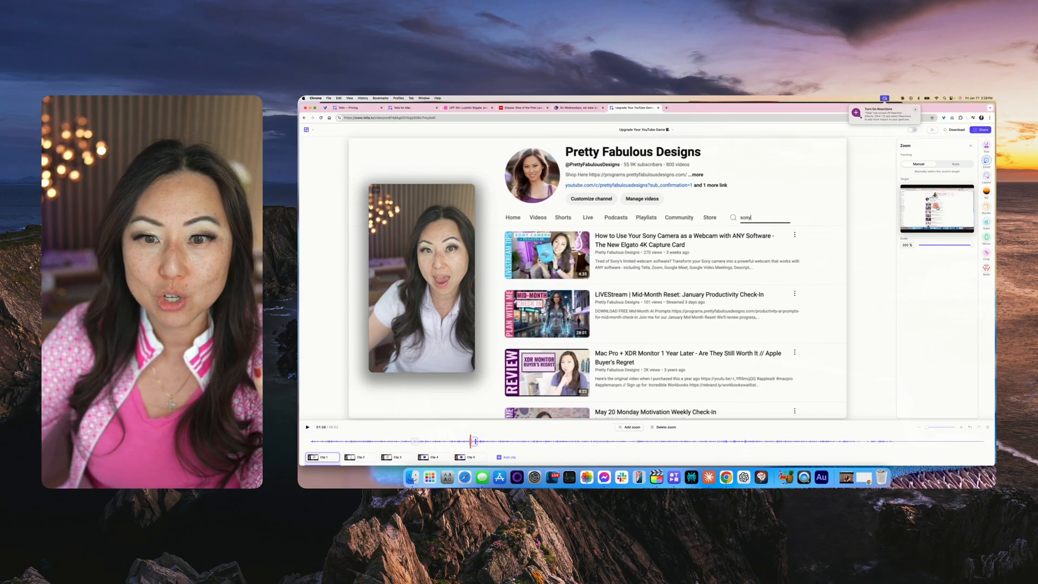
{"action": "scroll", "scroll_direction": "down", "scroll_amount": 3}
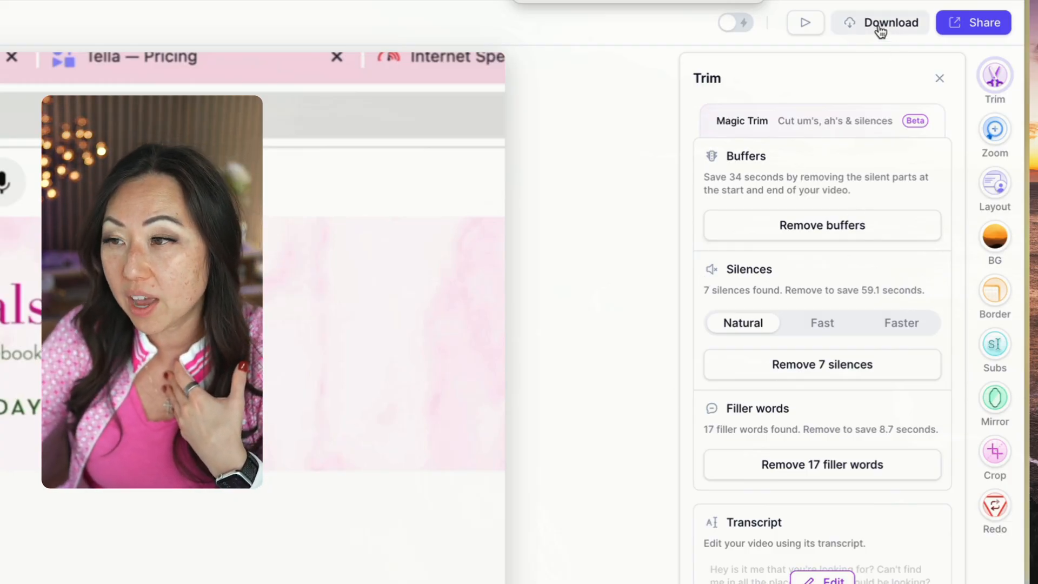
Choose 4K as the download size, then switch the border frames to square corners.
{"action": "left_click", "coordinate": [890, 23]}
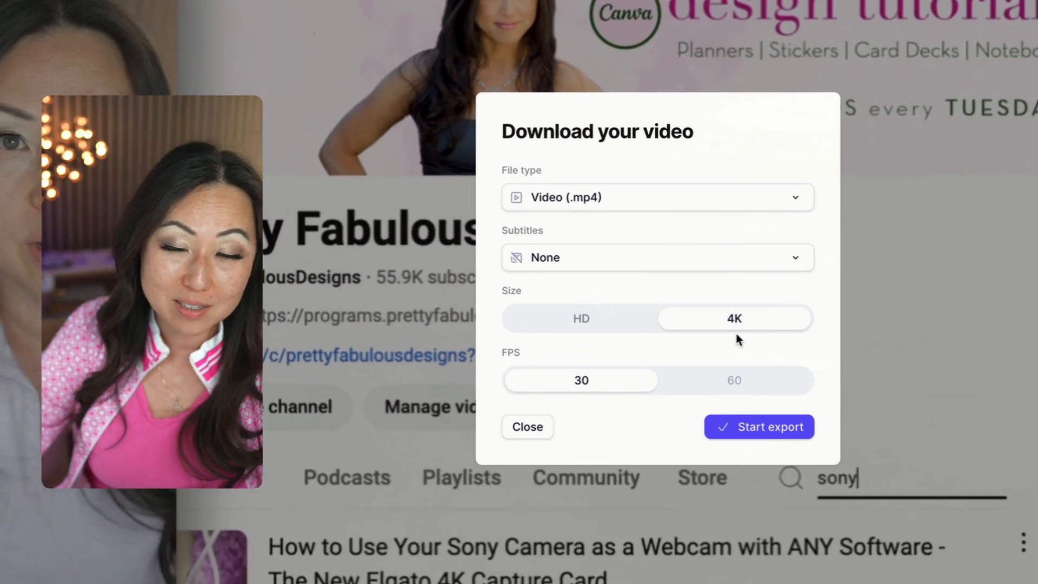
{"action": "mouse_move", "coordinate": [732, 379]}
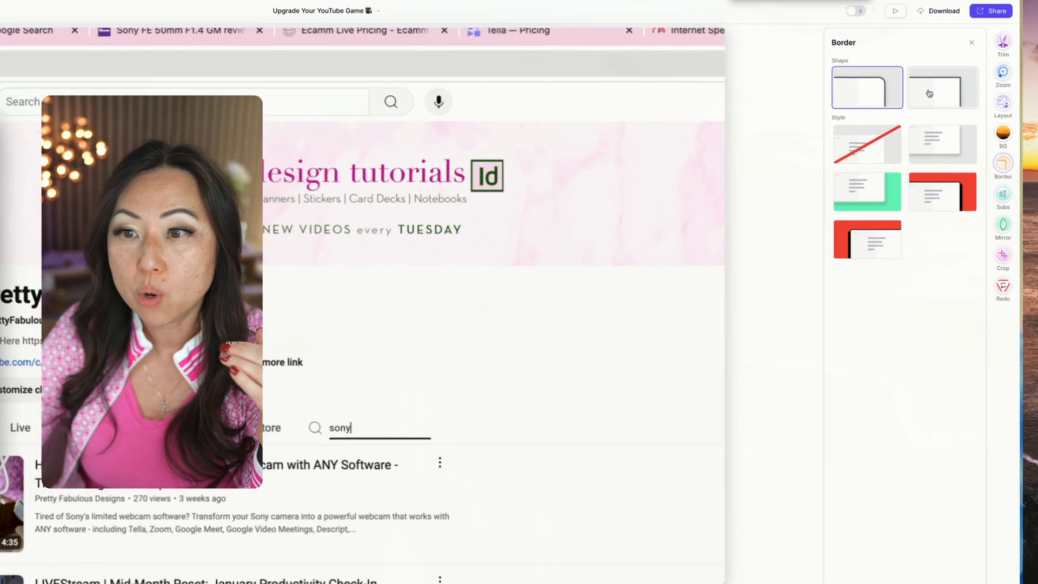
{"action": "left_click", "coordinate": [941, 86]}
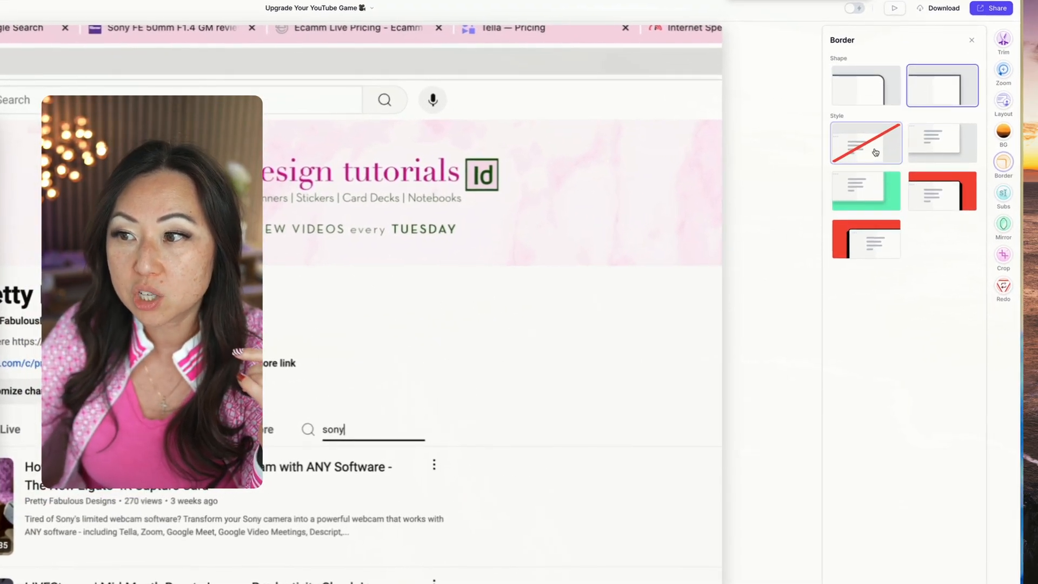
Set the frame border to no style, leaving square corners.
{"action": "left_click", "coordinate": [864, 191]}
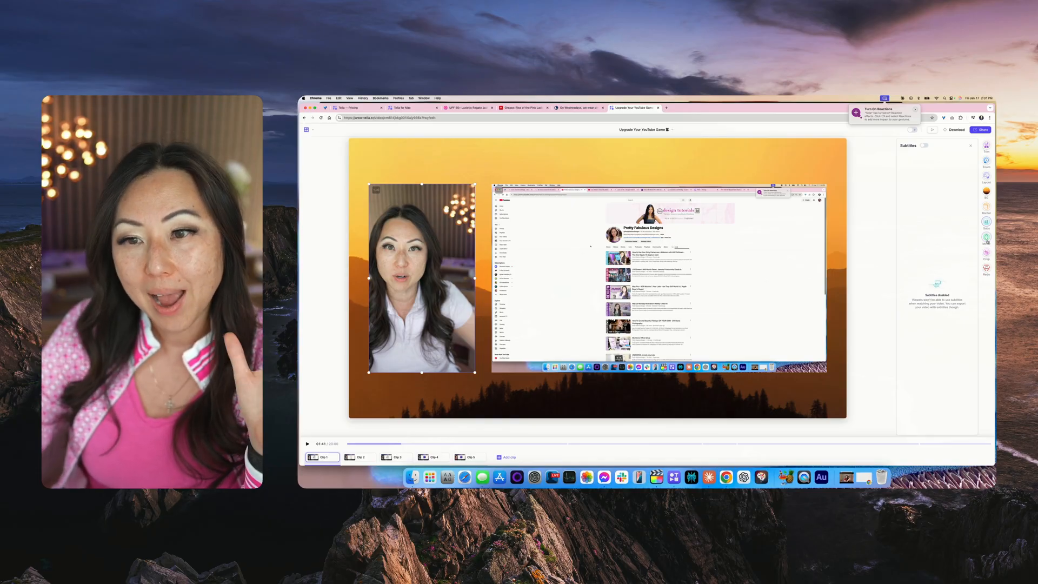
{"action": "mouse_move", "coordinate": [986, 236]}
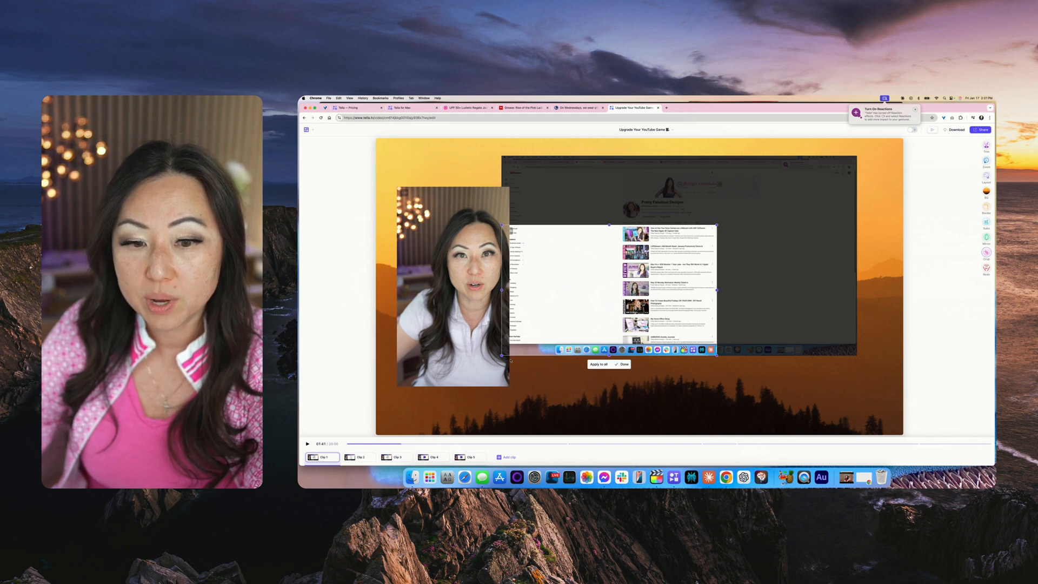
Crop the screen to the first video result, confirm with Done, then choose re-record clip.
{"action": "left_click", "coordinate": [621, 365]}
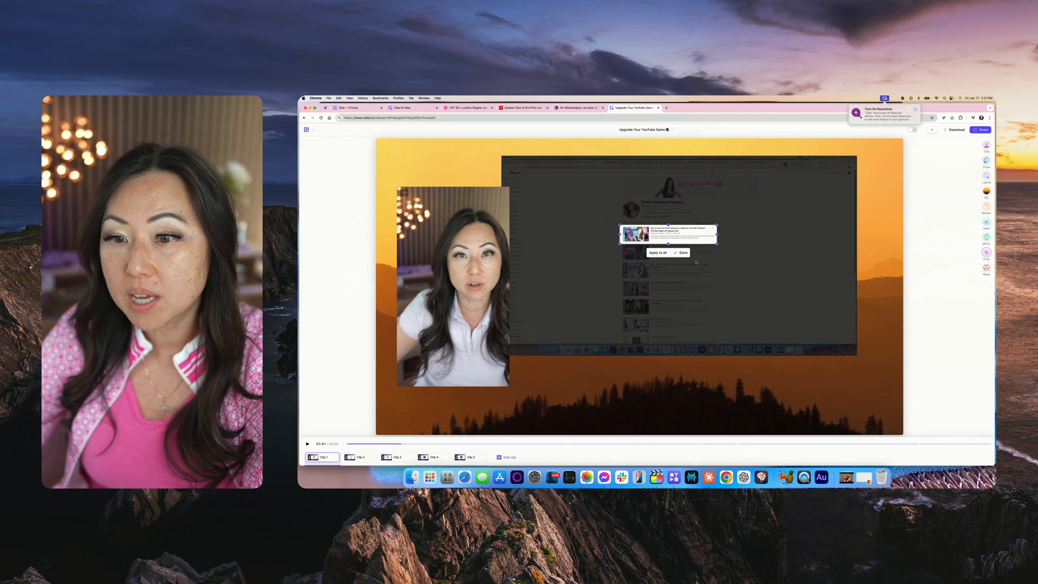
{"action": "left_click", "coordinate": [682, 253]}
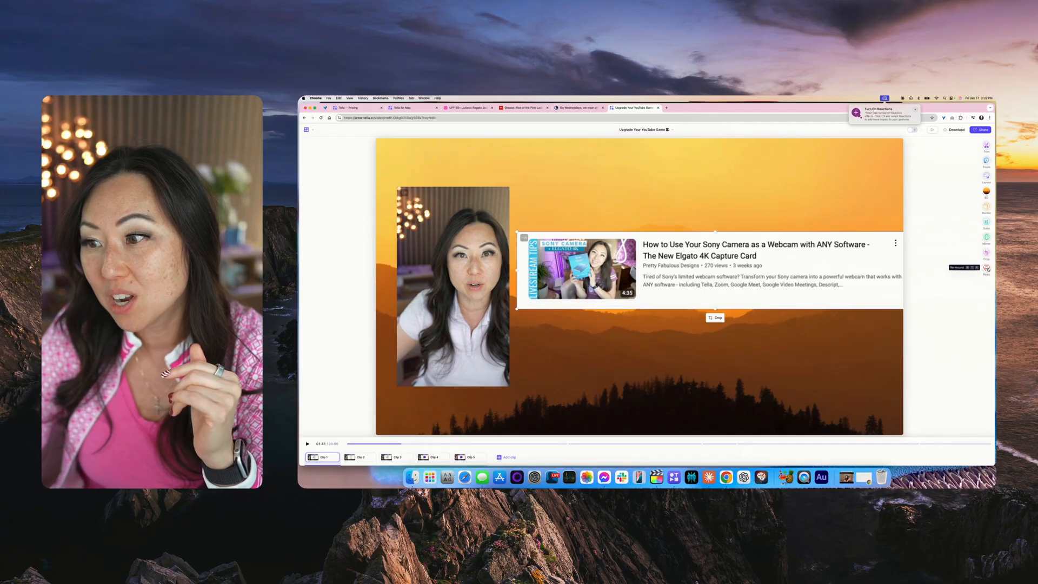
{"action": "left_click", "coordinate": [963, 267]}
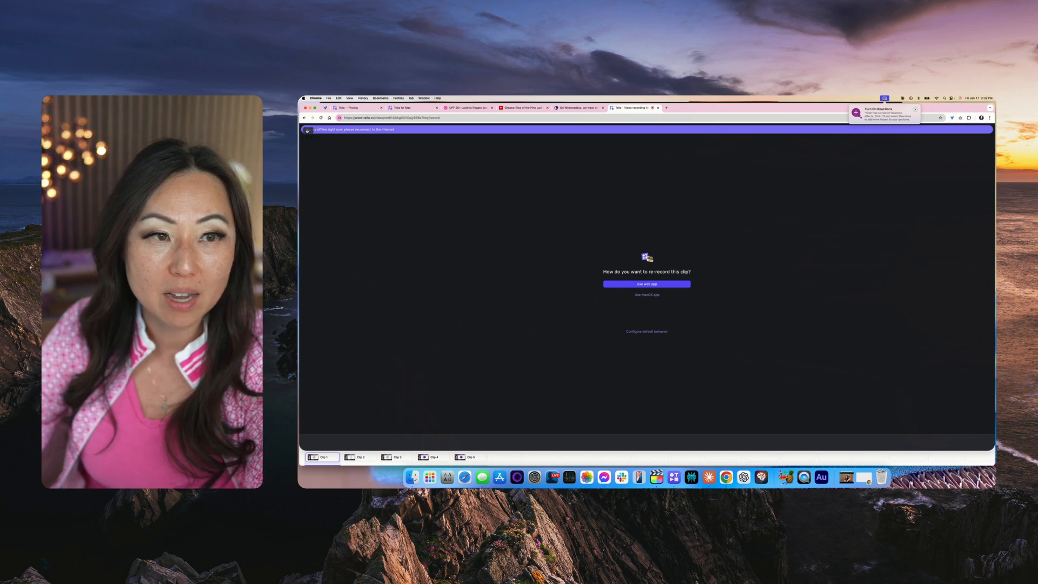
Cancel re-recording to return to the editor, then go to Share.
{"action": "left_click", "coordinate": [647, 285]}
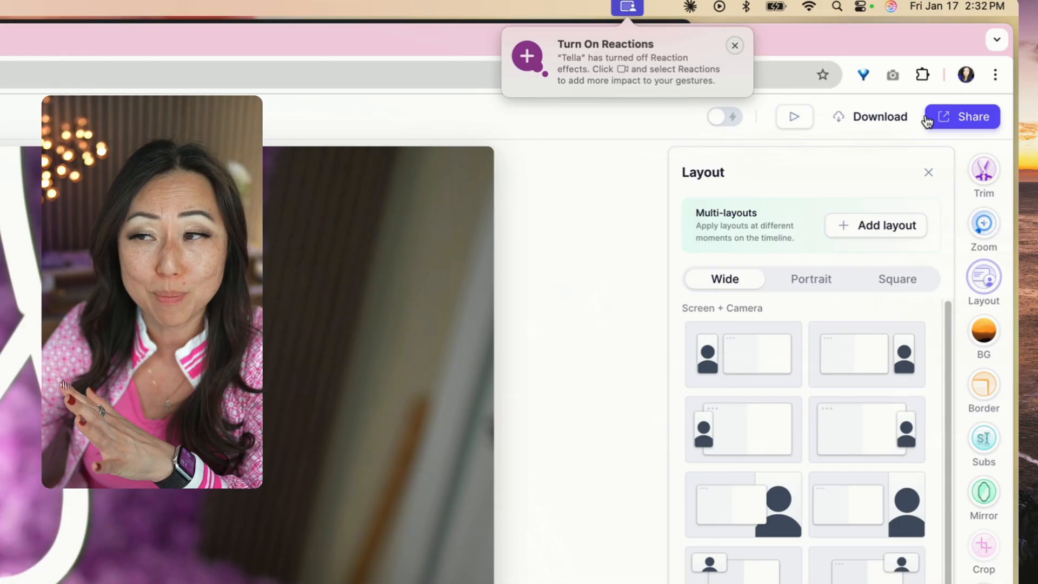
{"action": "left_click", "coordinate": [732, 46]}
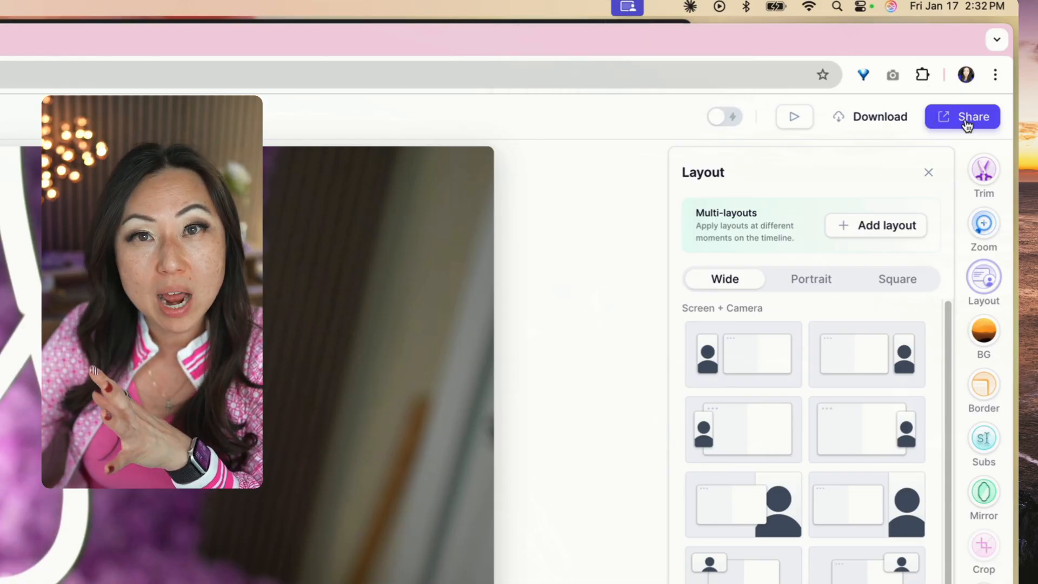